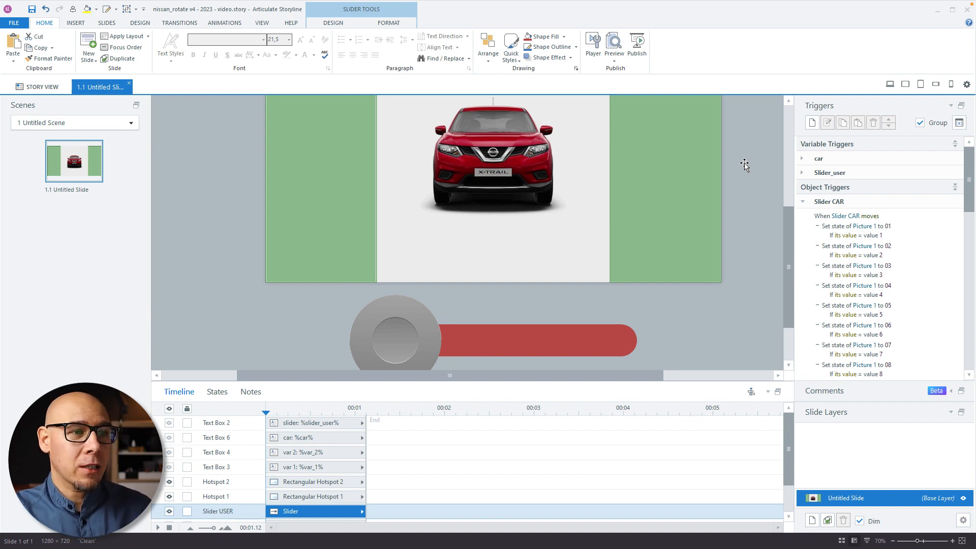
mouse_move(549, 184)
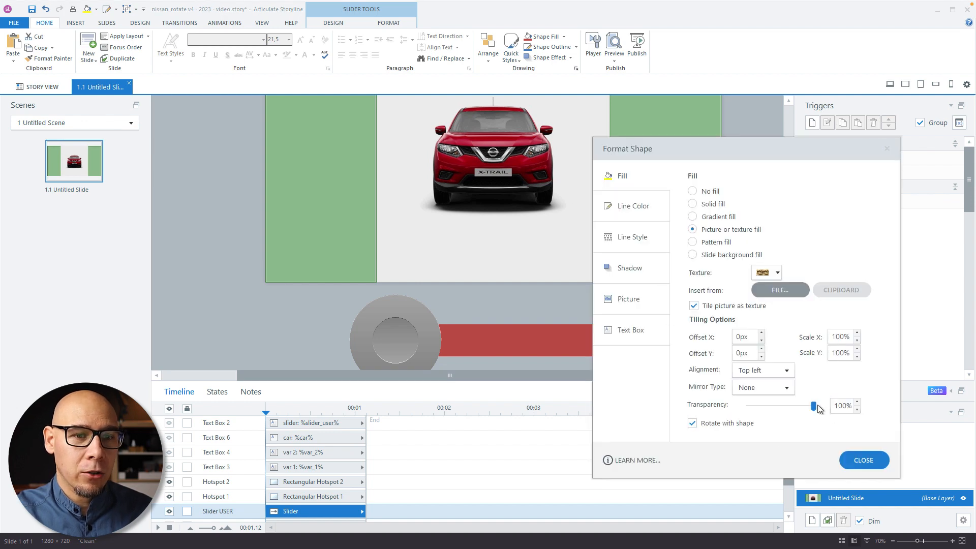
Step: Reveal the hidden textured rectangle and inspect the car picture's rotation states
drag(812, 406, 754, 406)
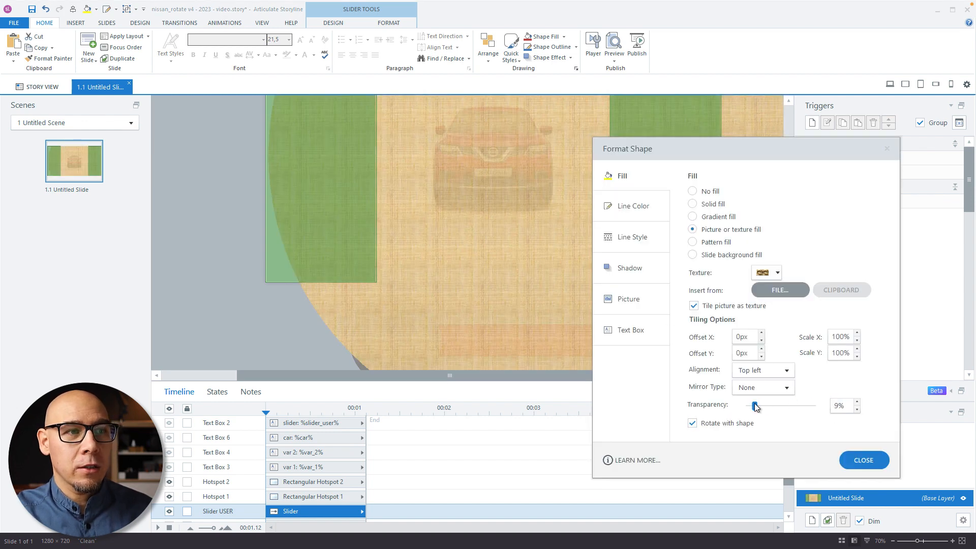
click(862, 460)
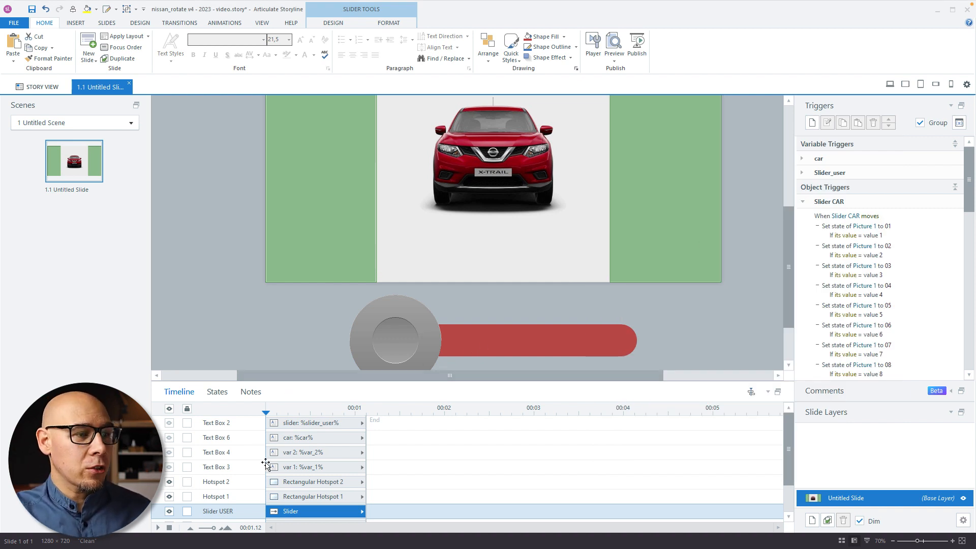
click(217, 391)
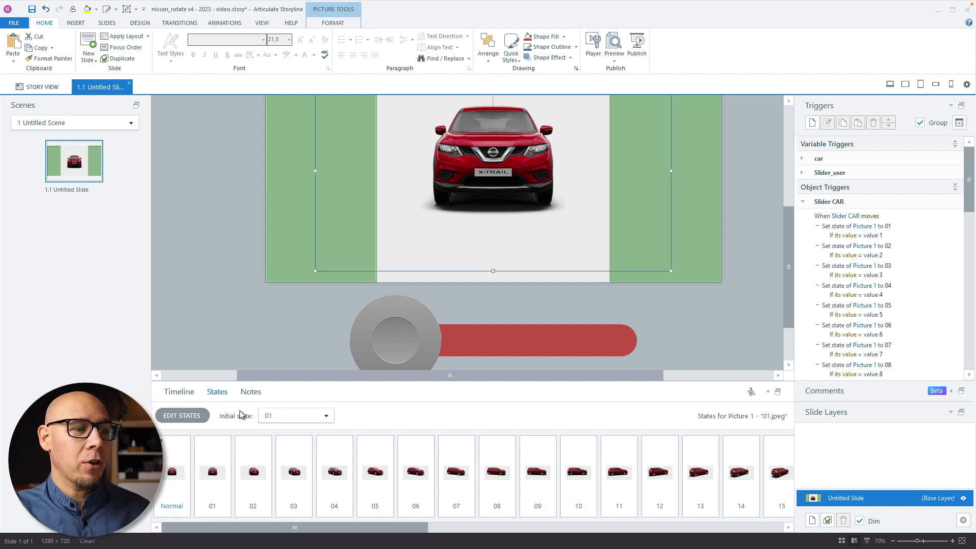
click(699, 471)
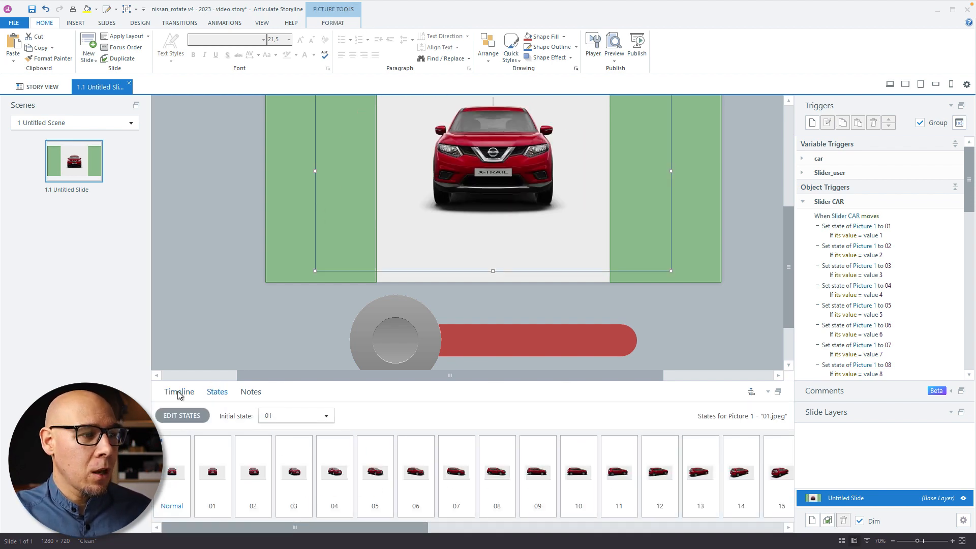
click(178, 391)
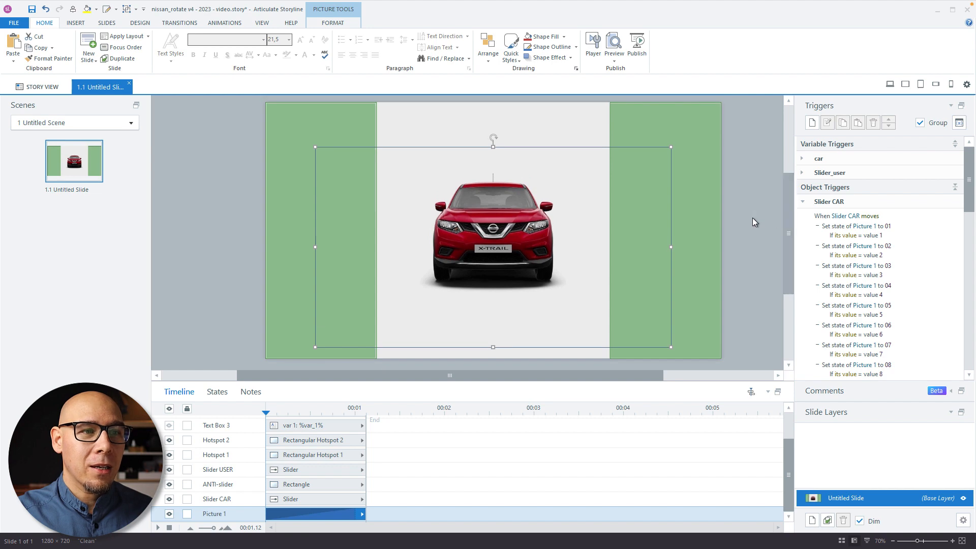
click(217, 469)
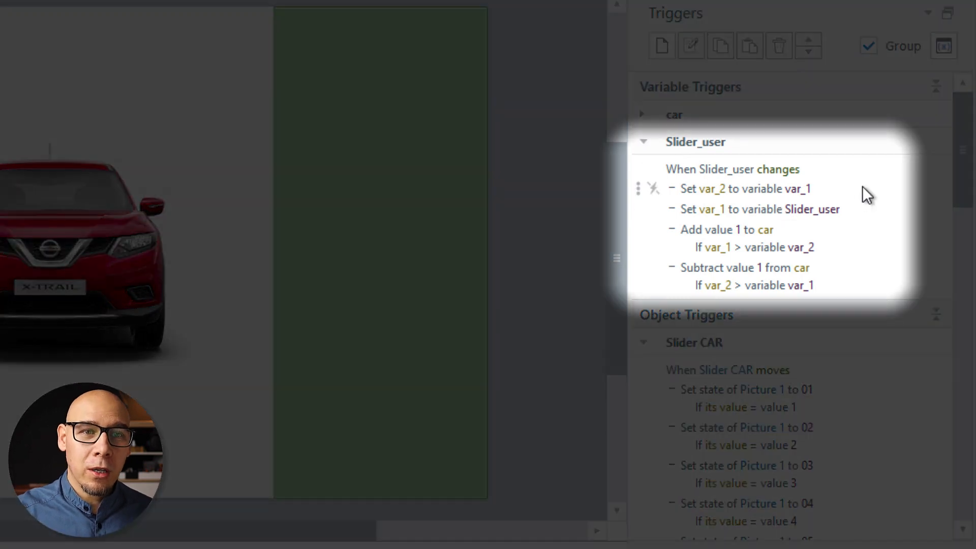
Step: Review the Slider_user triggers storing previous/current values in var_2/var_1 and adding or subtracting 1 from car
click(743, 189)
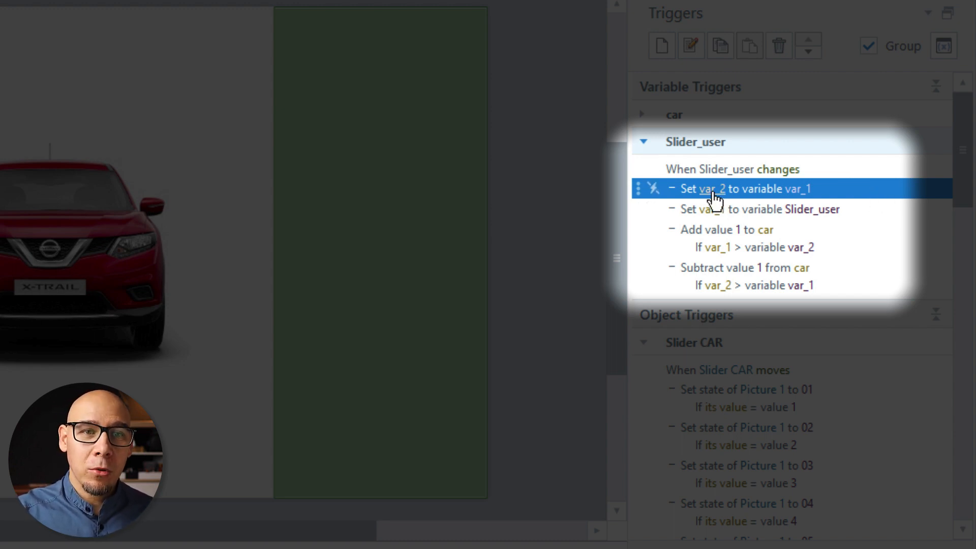
mouse_move(812, 193)
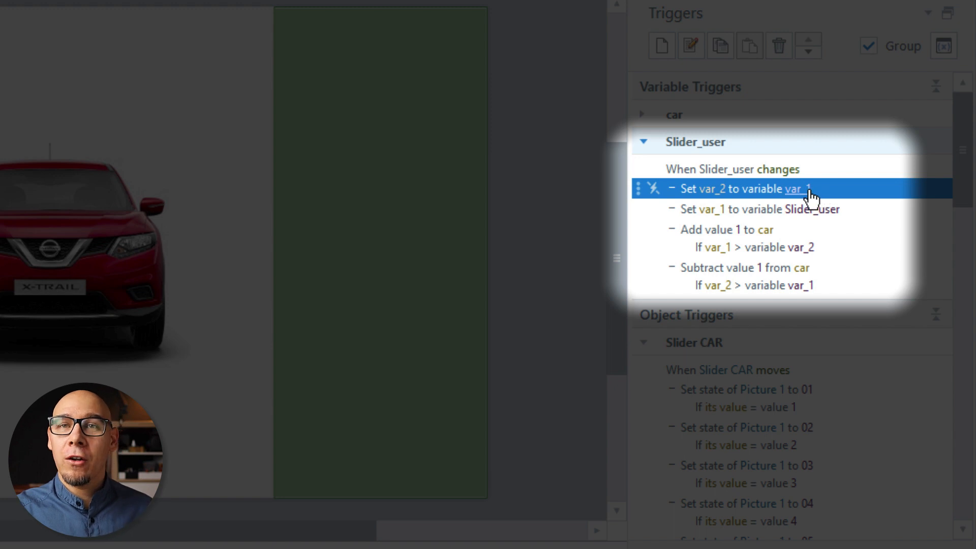
click(759, 209)
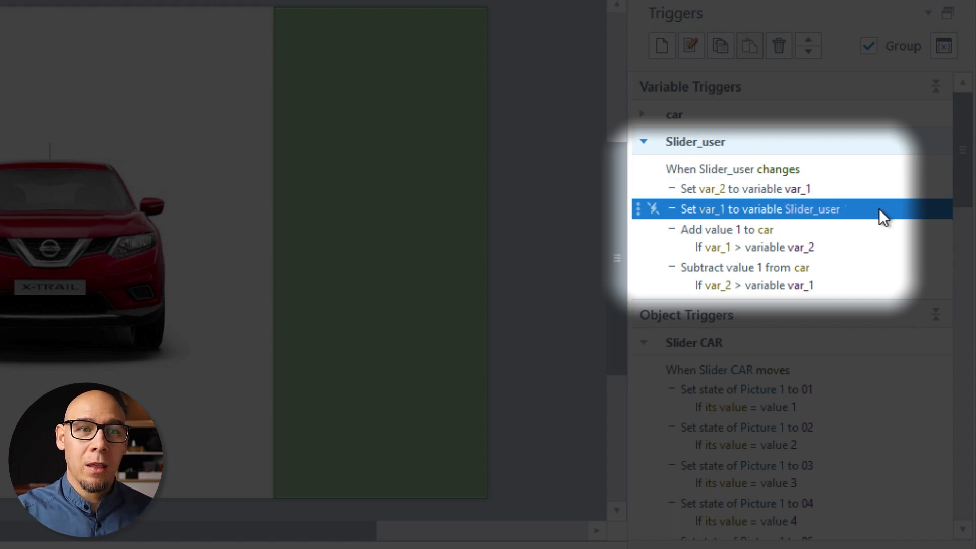
mouse_move(859, 212)
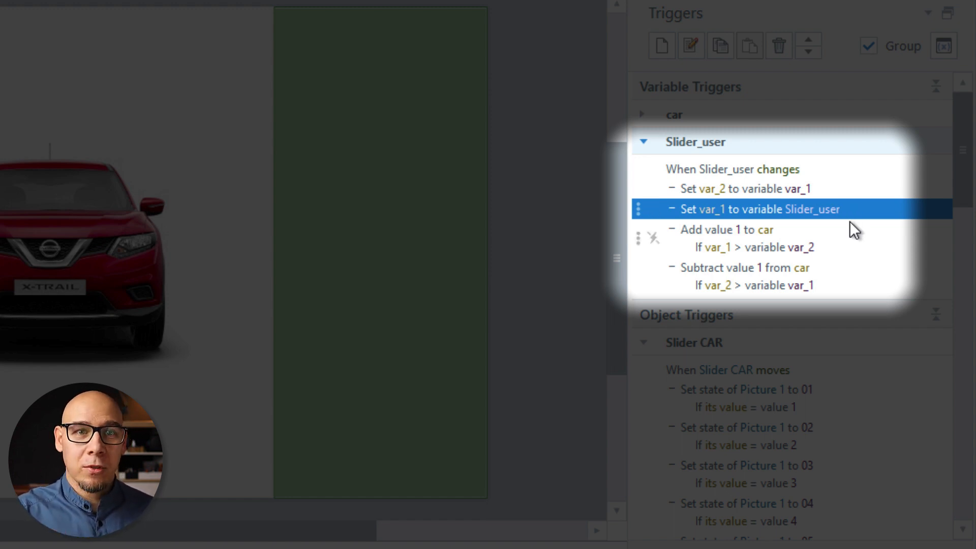
click(746, 188)
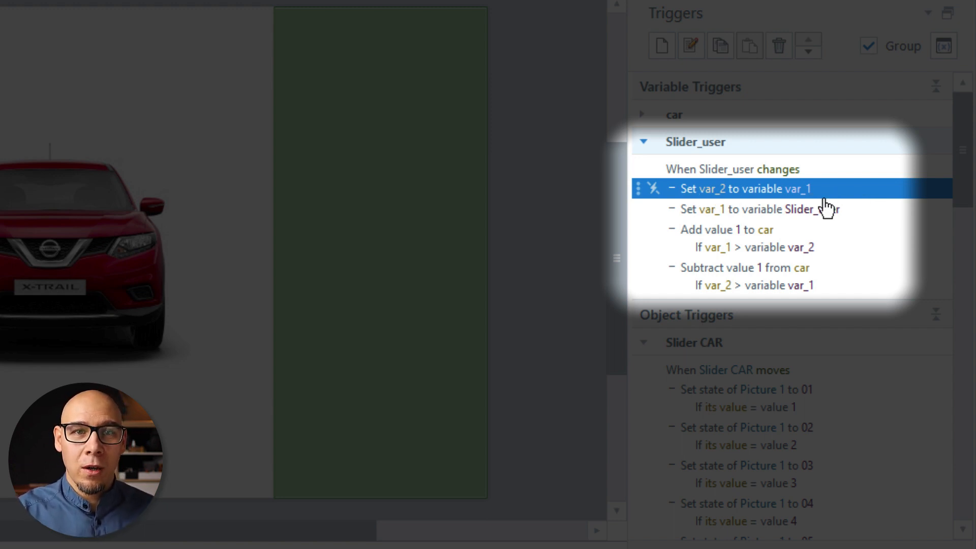
click(759, 208)
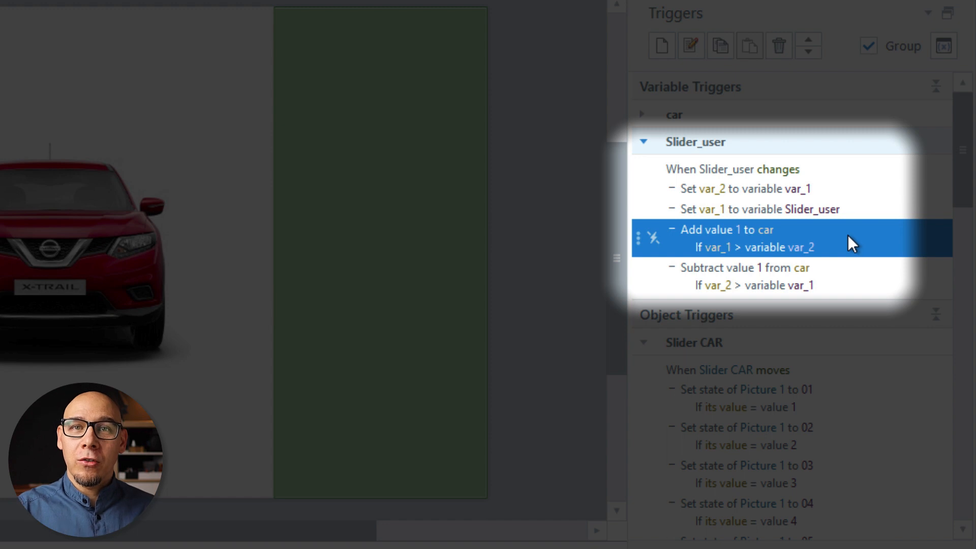
mouse_move(725, 255)
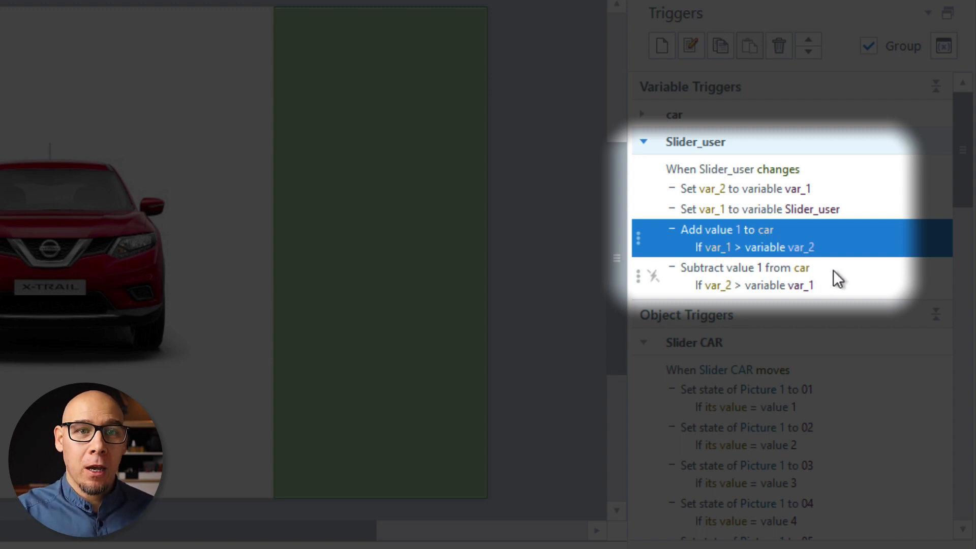
click(743, 268)
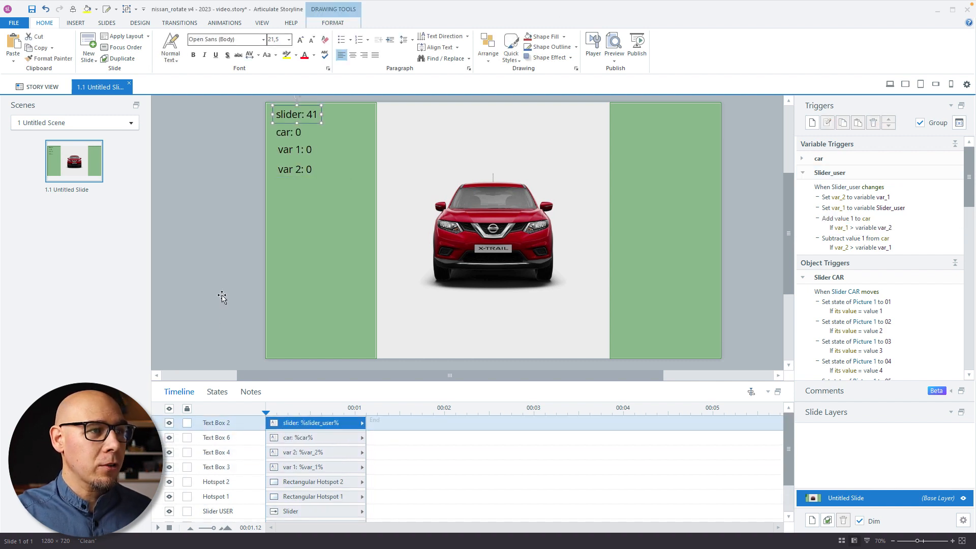
click(613, 47)
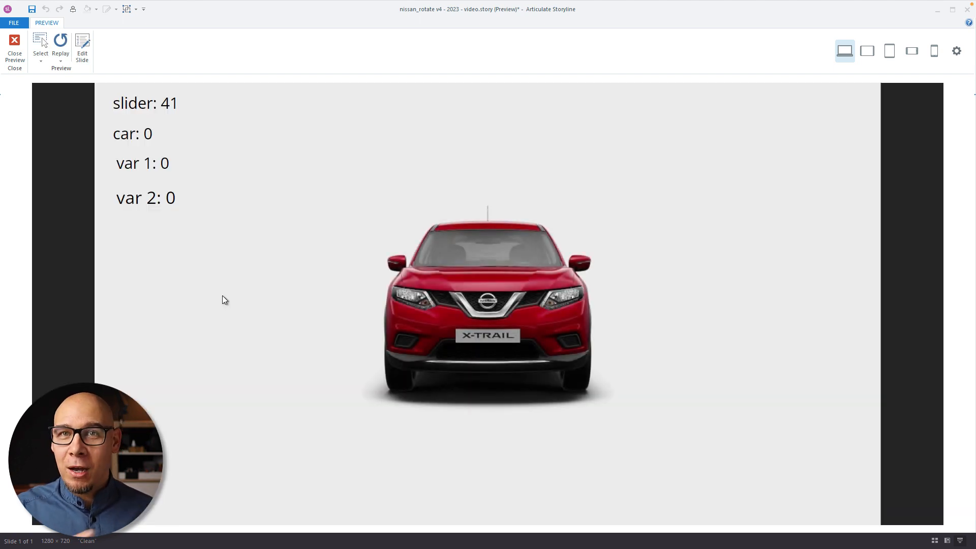
mouse_move(348, 301)
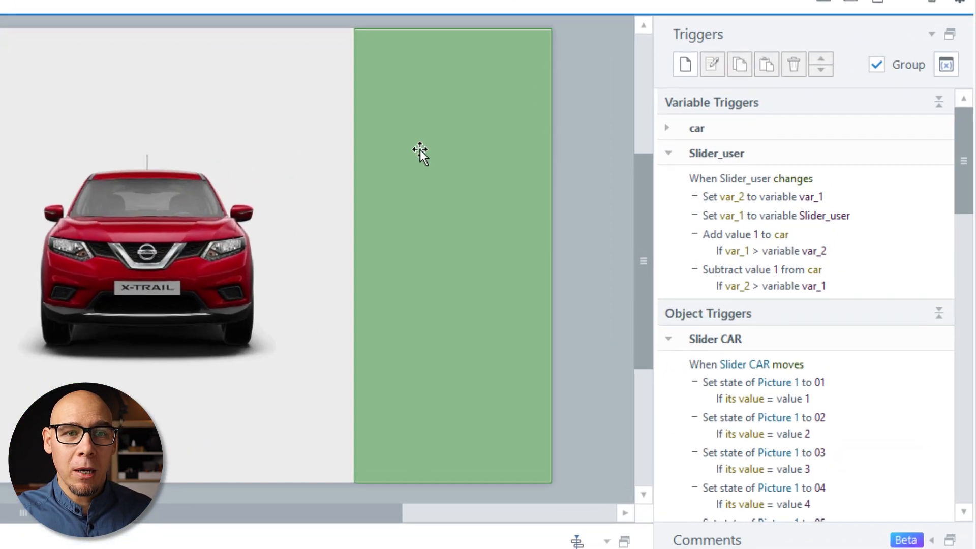
click(753, 197)
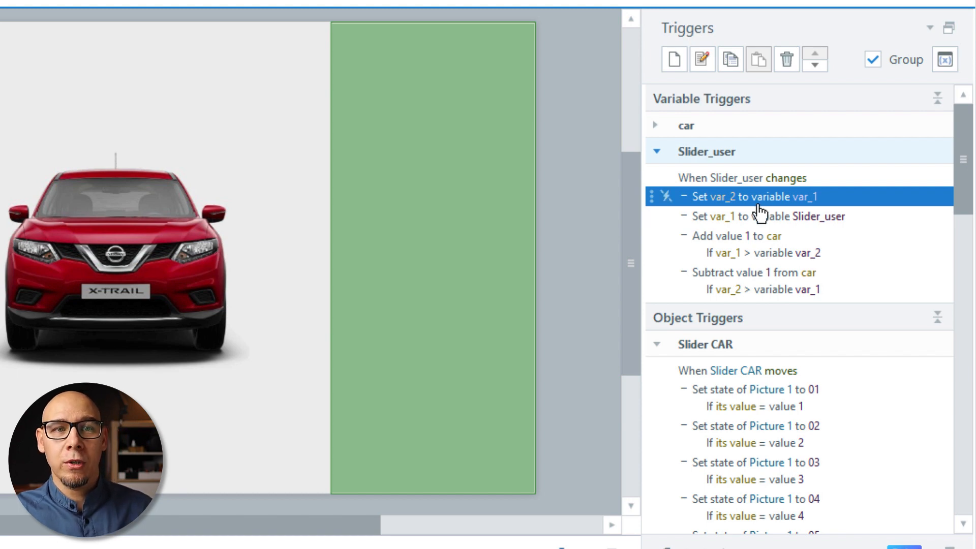
click(768, 216)
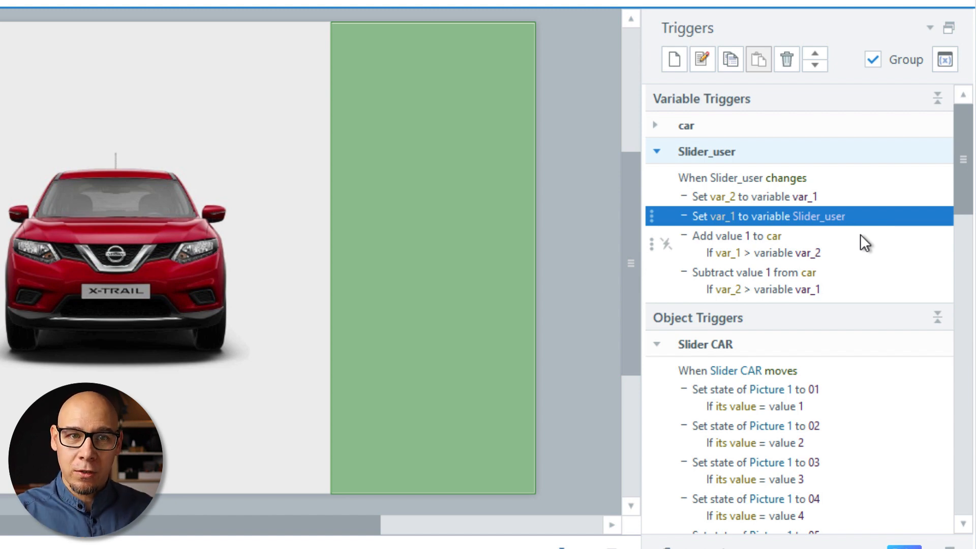
click(737, 243)
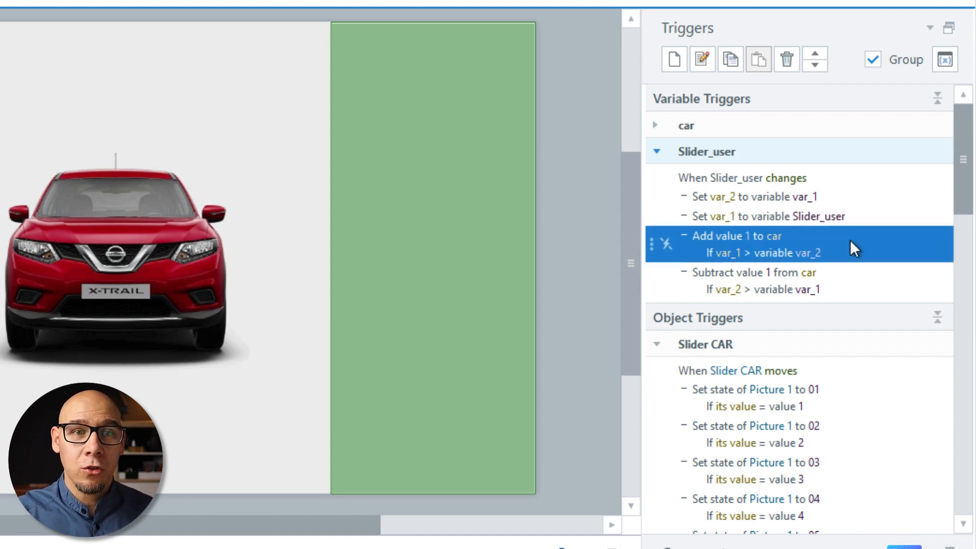
mouse_move(762, 252)
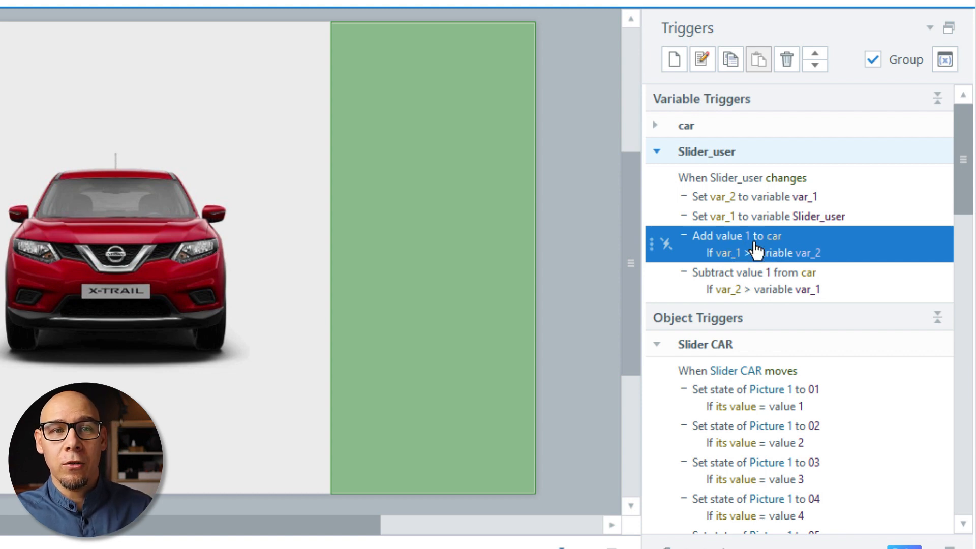
mouse_move(884, 280)
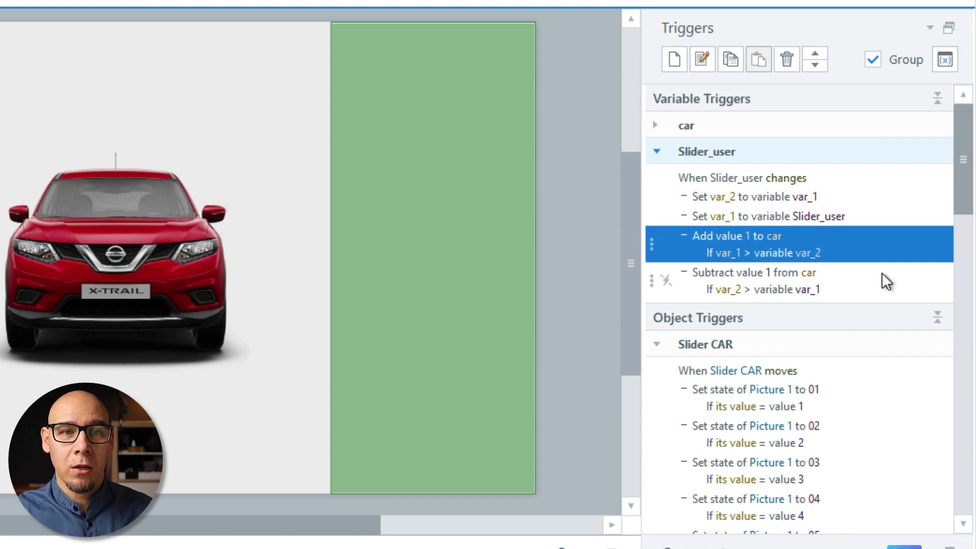
click(753, 272)
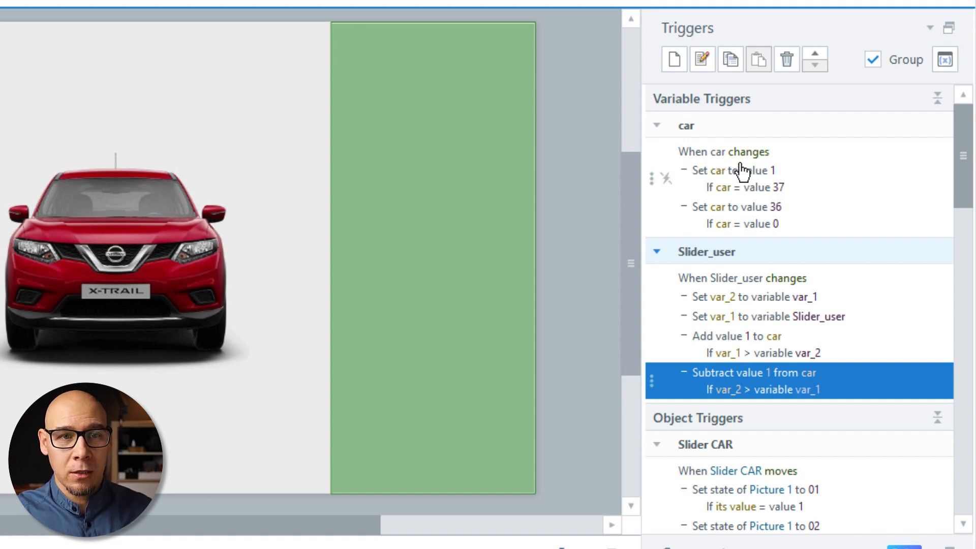
Step: Inspect the two Set car triggers that reset car to 36 at 0 and to 1 at 37
click(734, 207)
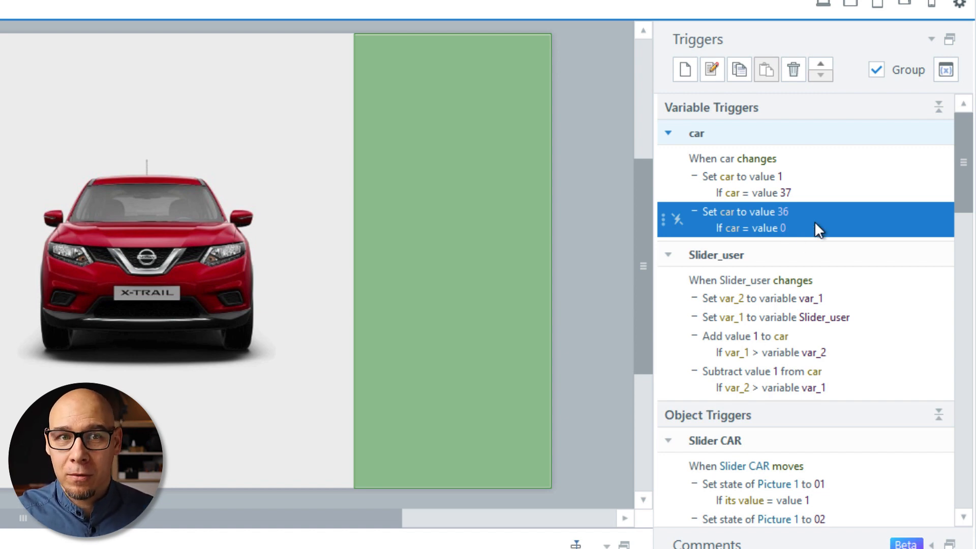
click(740, 183)
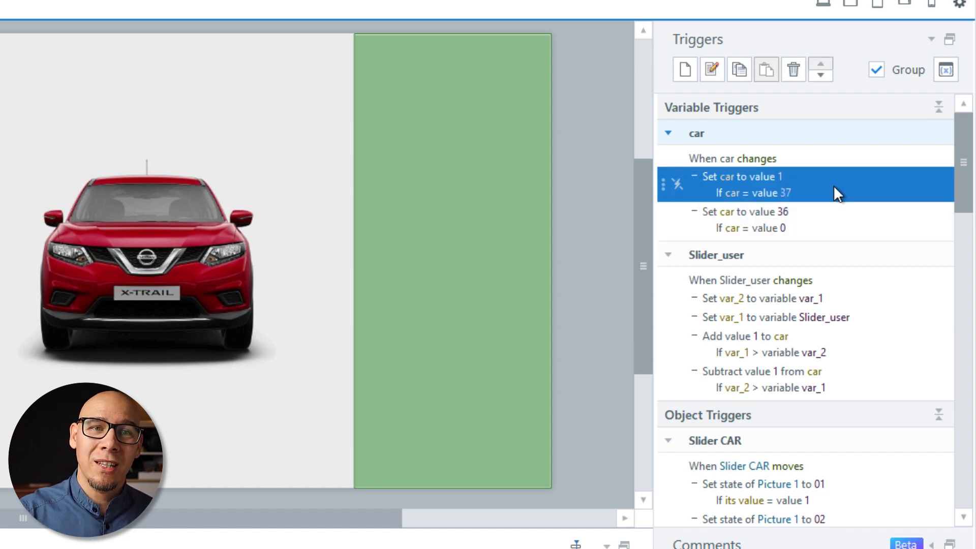